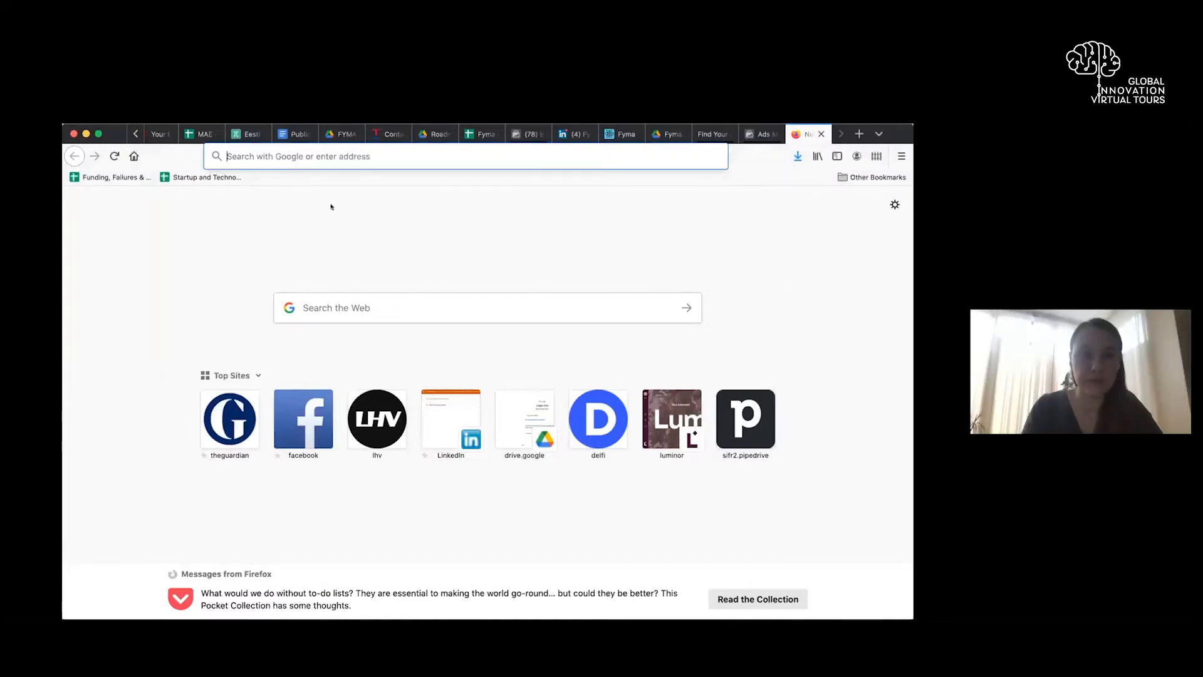
Step: Navigate Firefox to app.fyma.ai to reach the Fyma login page
{"action": "type", "text": "app.fyma.ai"}
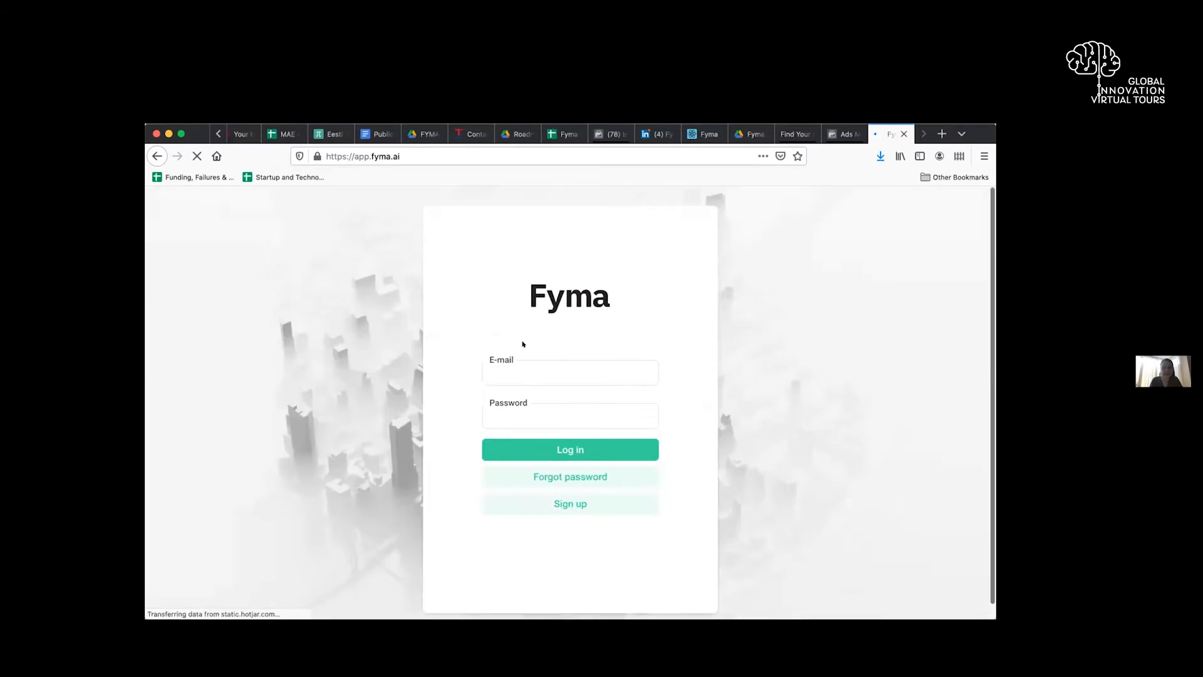
Step: Sign in to Fyma and scroll the dashboard down to the Your tracking cameras section
{"action": "left_click", "coordinate": [569, 449]}
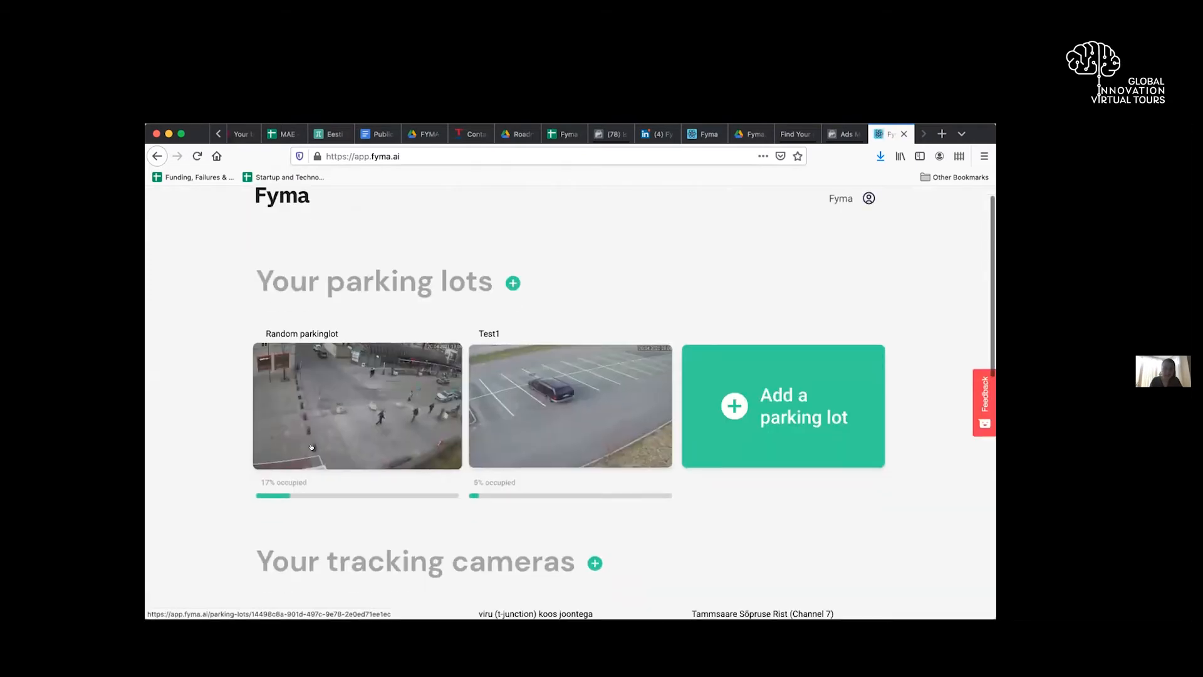
{"action": "scroll", "scroll_direction": "up", "scroll_amount": 3}
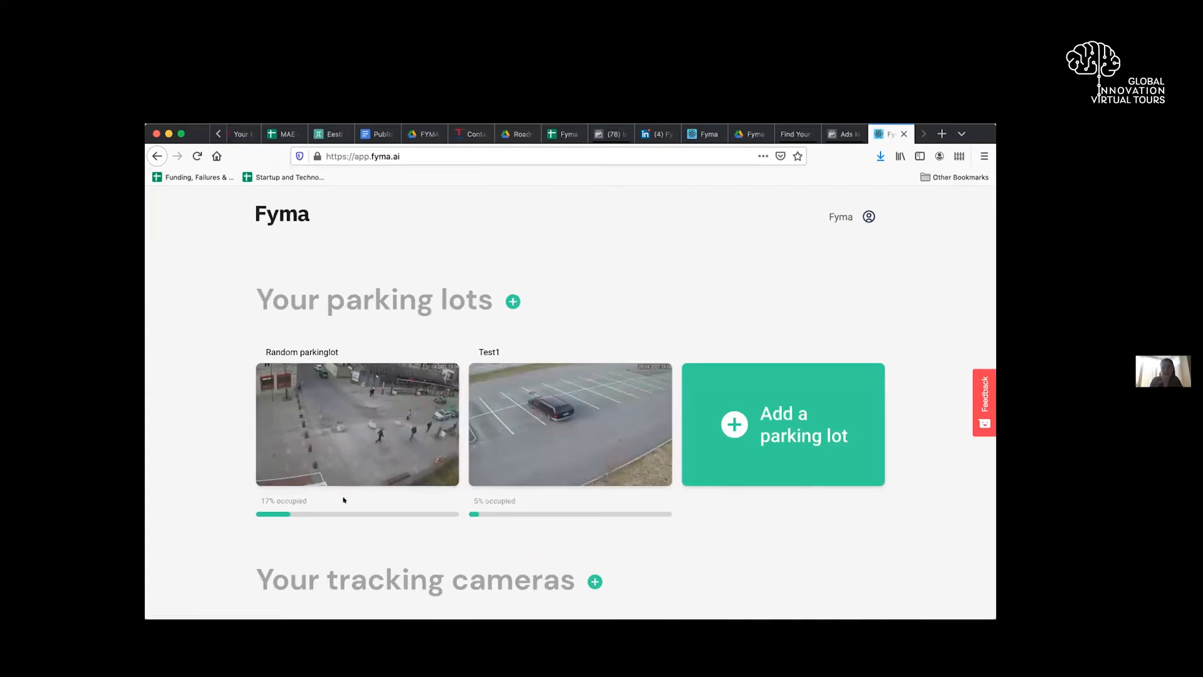
{"action": "scroll", "scroll_direction": "down", "scroll_amount": 3}
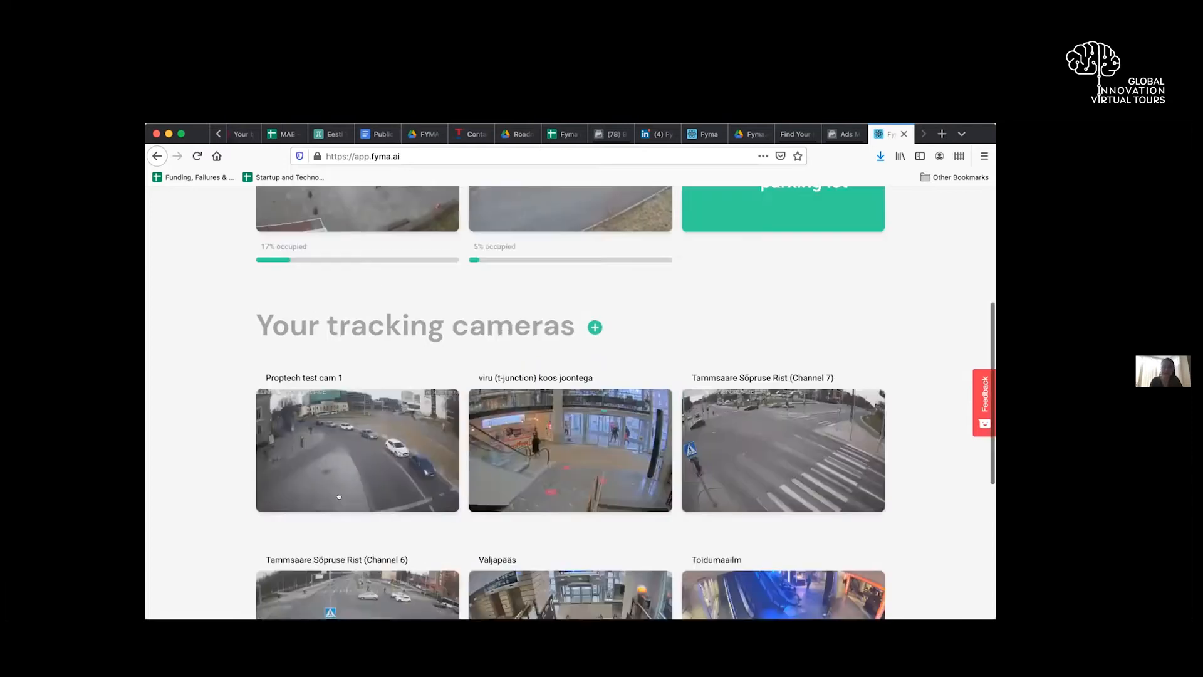
{"action": "scroll", "scroll_direction": "down", "scroll_amount": 3}
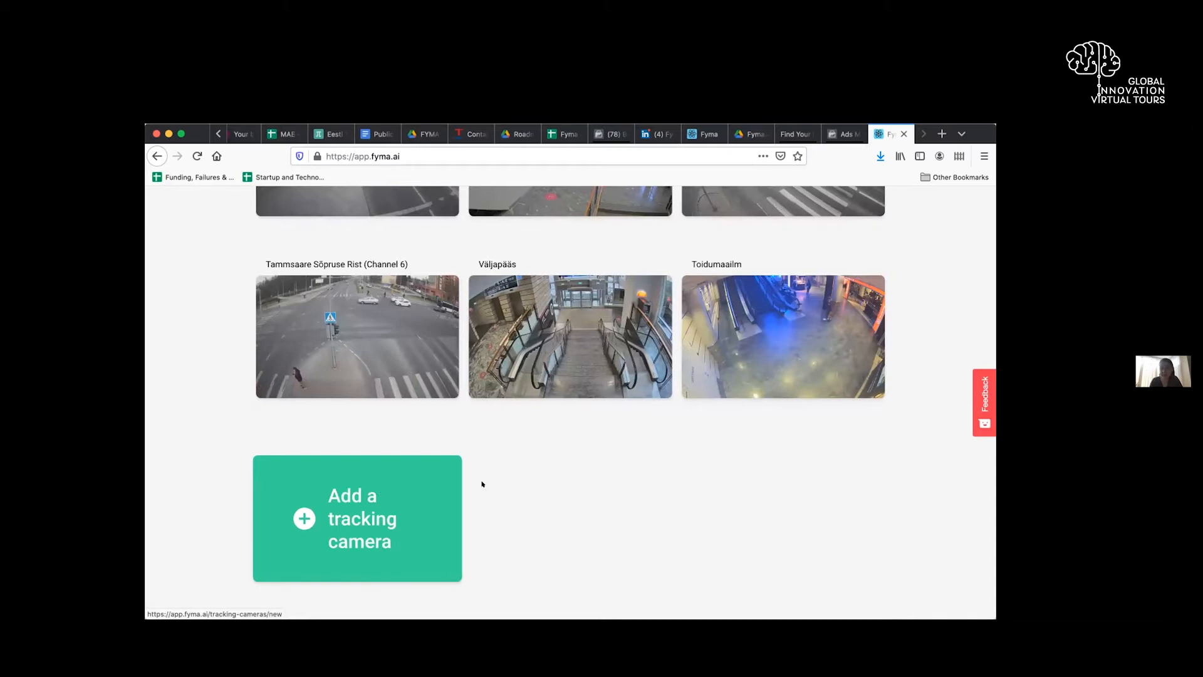
{"action": "mouse_move", "coordinate": [549, 503]}
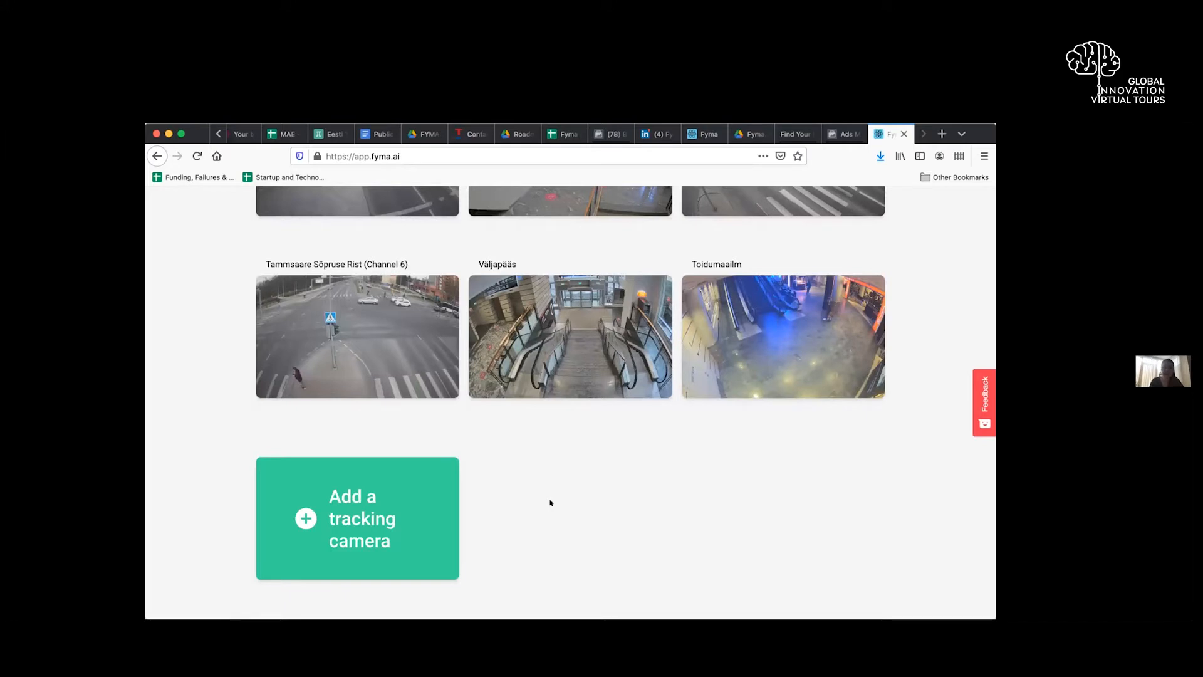
{"action": "mouse_move", "coordinate": [358, 517]}
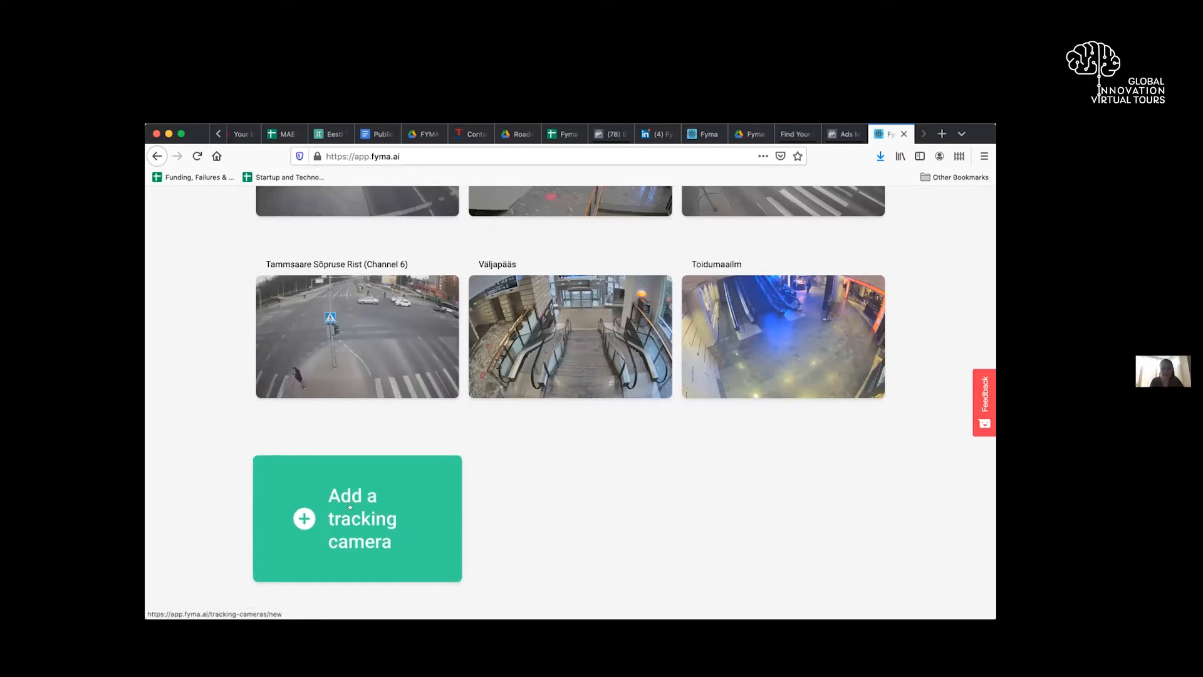
Step: Start adding a tracking camera and search for a Tallinn camera stream in a new browser tab
{"action": "left_click", "coordinate": [356, 517]}
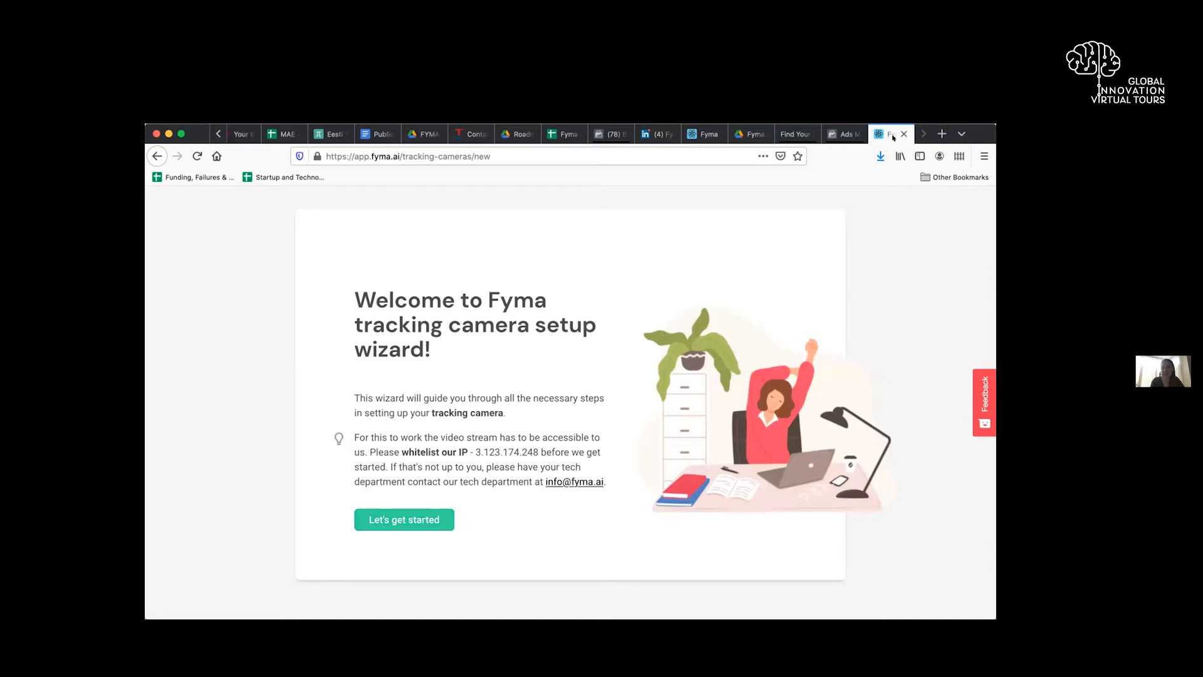
{"action": "left_click", "coordinate": [941, 134]}
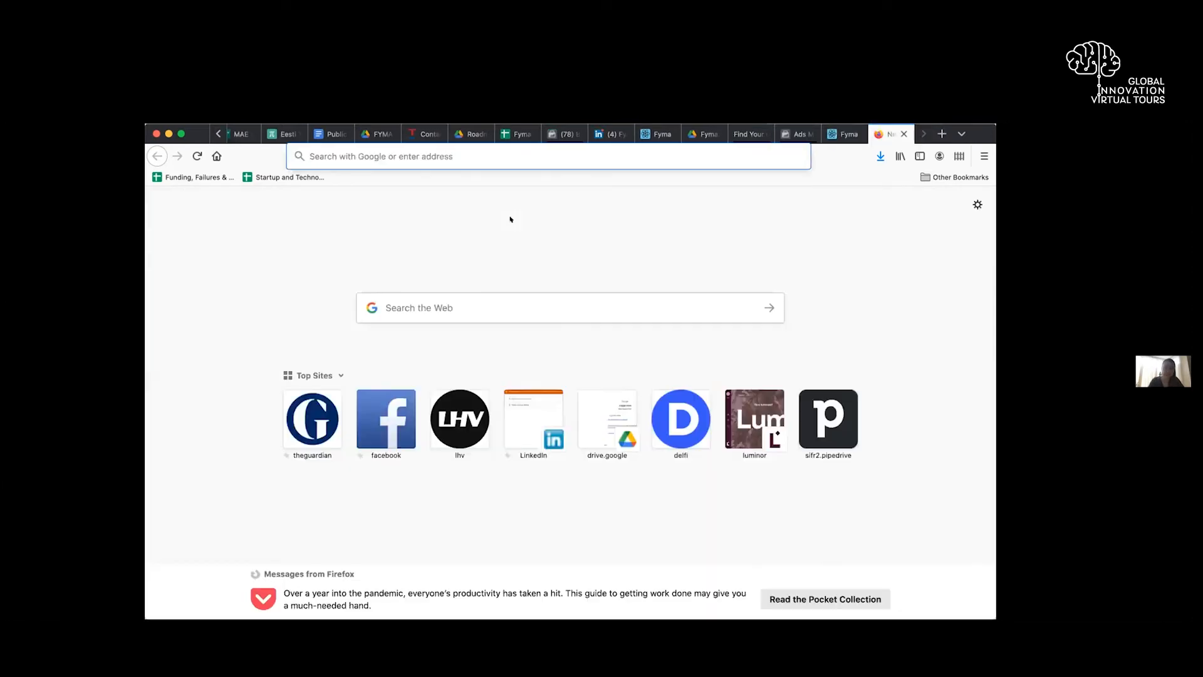
{"action": "type", "text": "tall"}
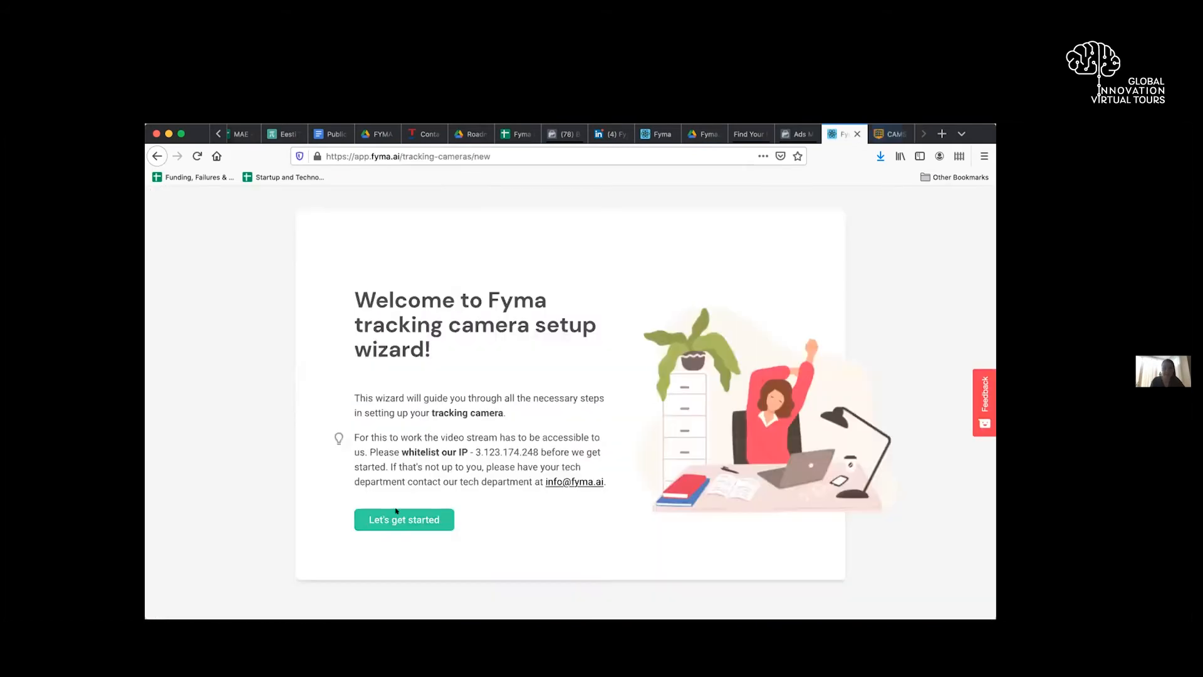
Step: Begin the wizard and name the new camera "Niki's Cam"
{"action": "left_click", "coordinate": [404, 519]}
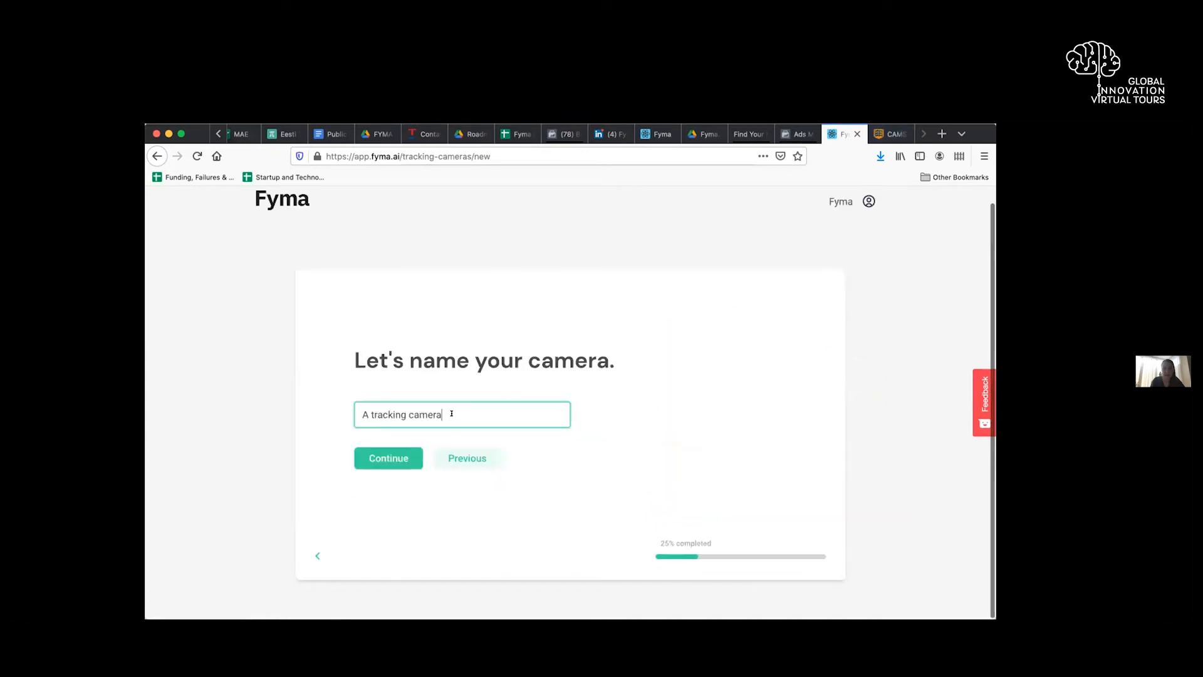
{"action": "type", "text": "Niki"}
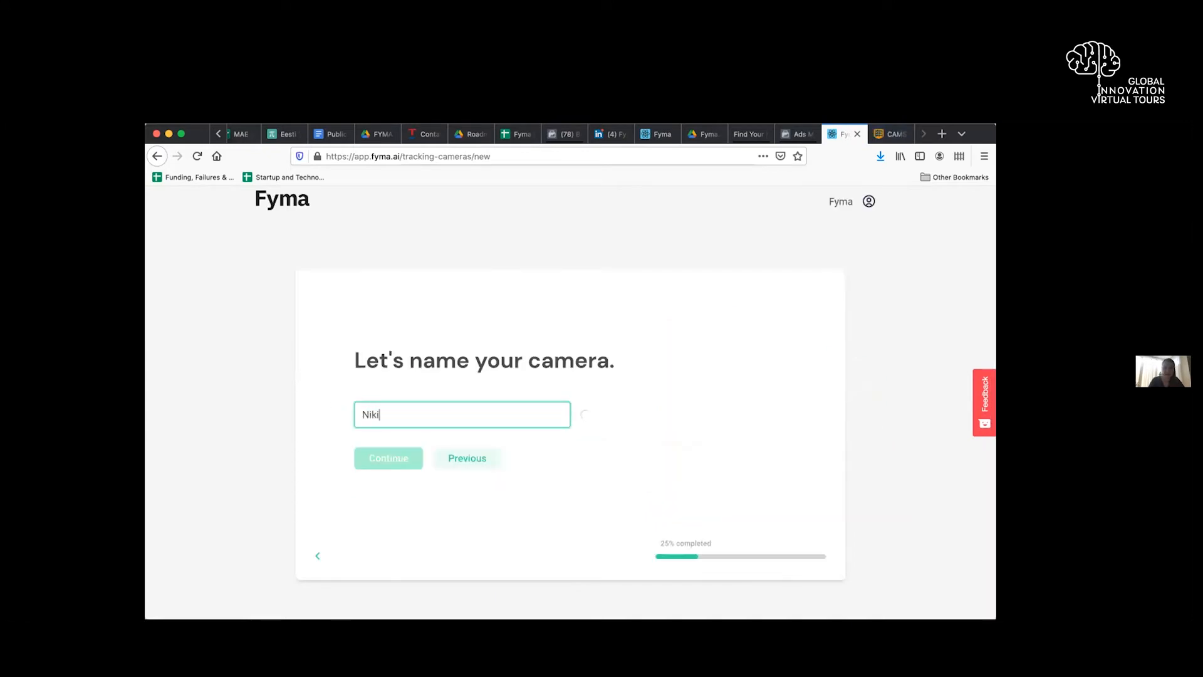
{"action": "type", "text": "'s Cam"}
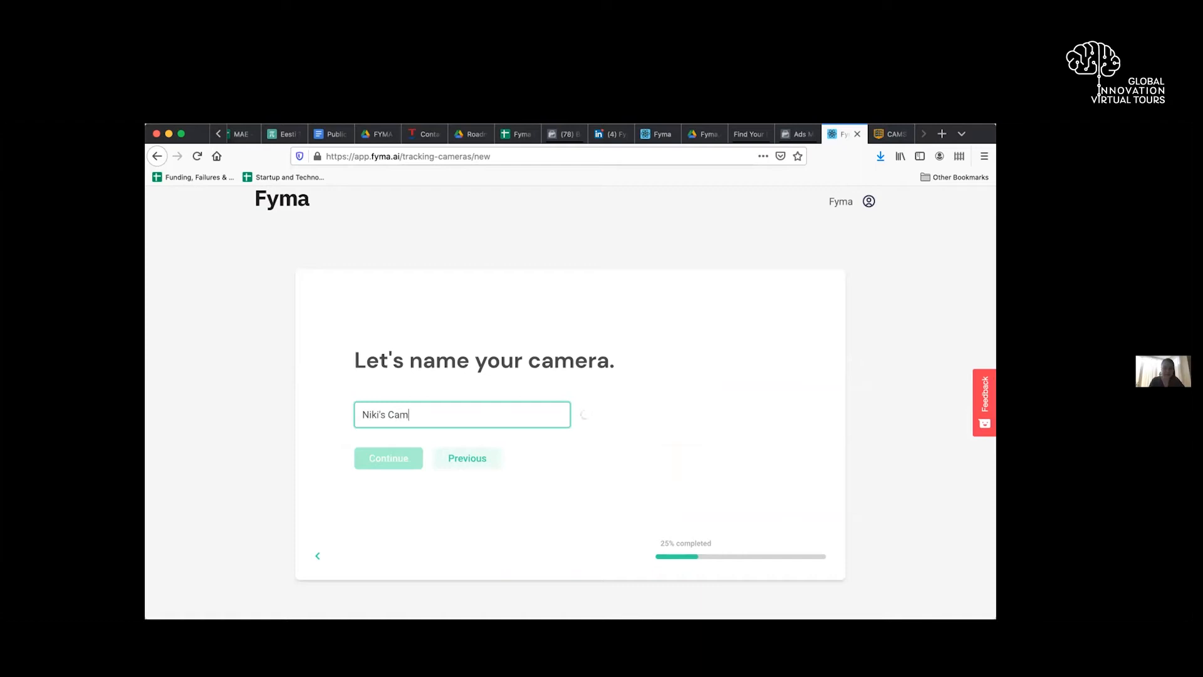
{"action": "left_click", "coordinate": [389, 458]}
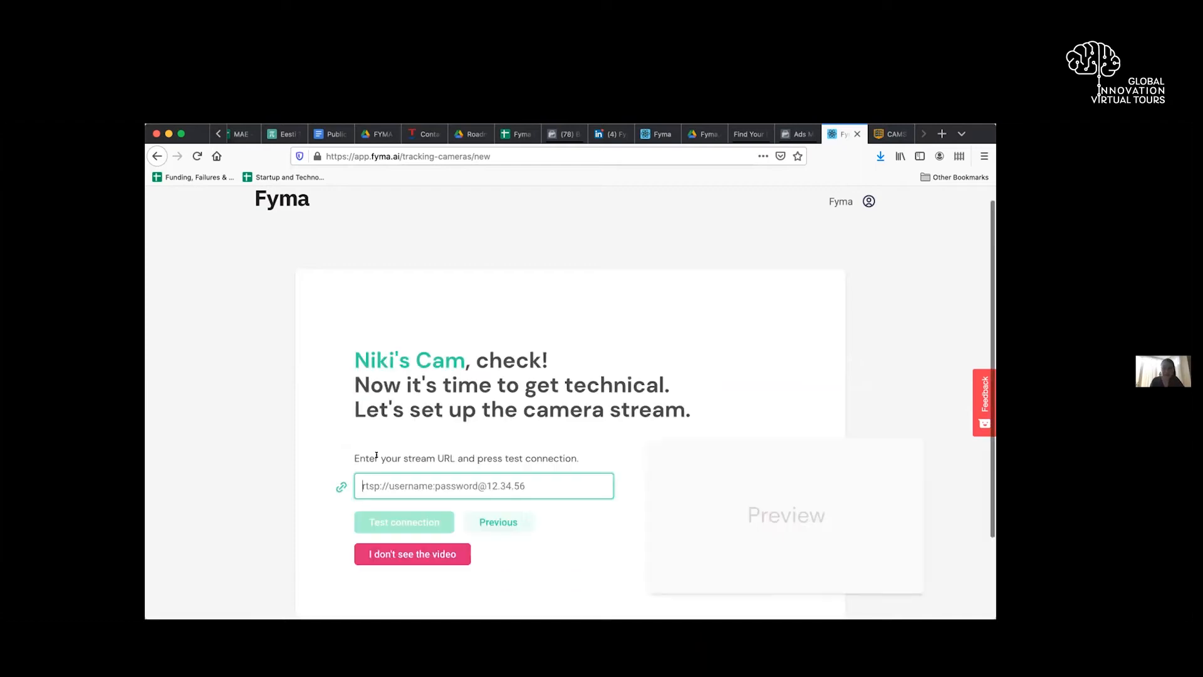
{"action": "type", "text": "https://ristmikud.tallinn.ee/last/cam103.jpg"}
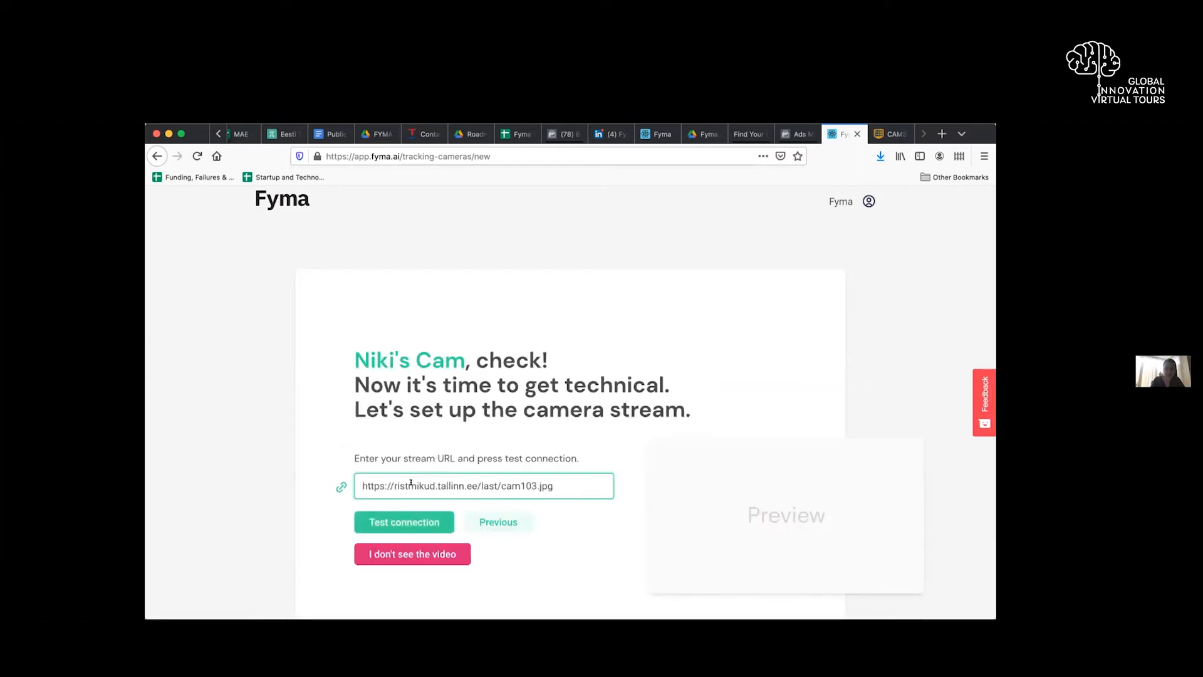
{"action": "left_click", "coordinate": [404, 522]}
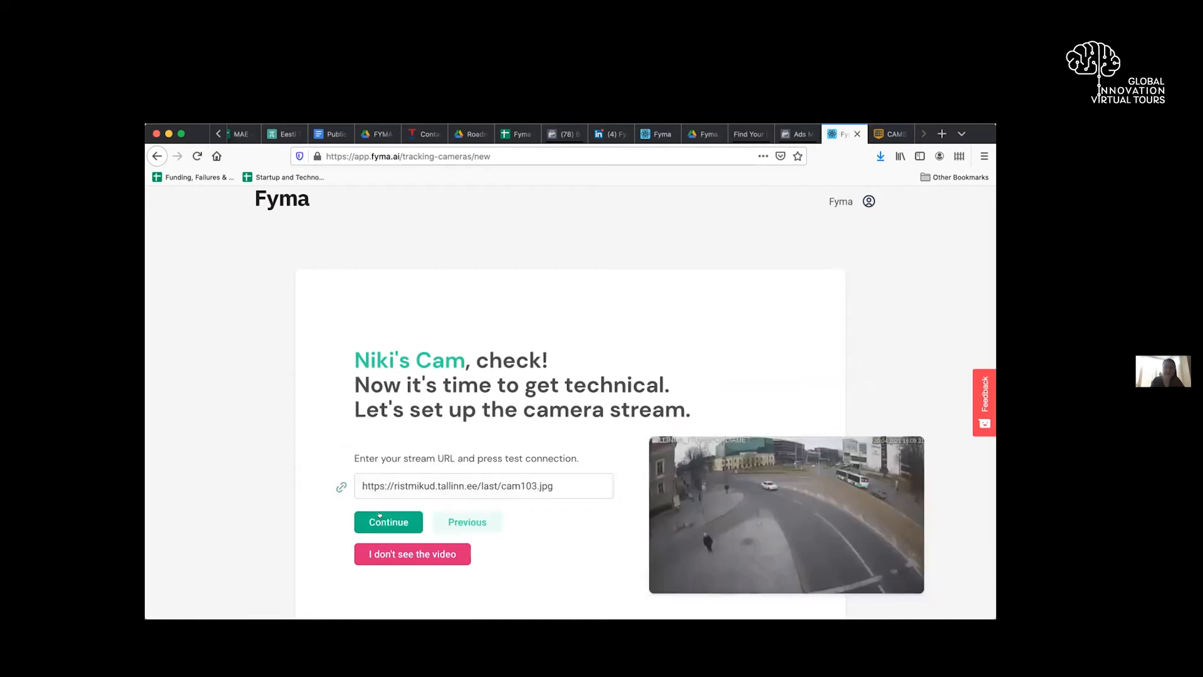
{"action": "scroll", "scroll_direction": "down", "scroll_amount": 3}
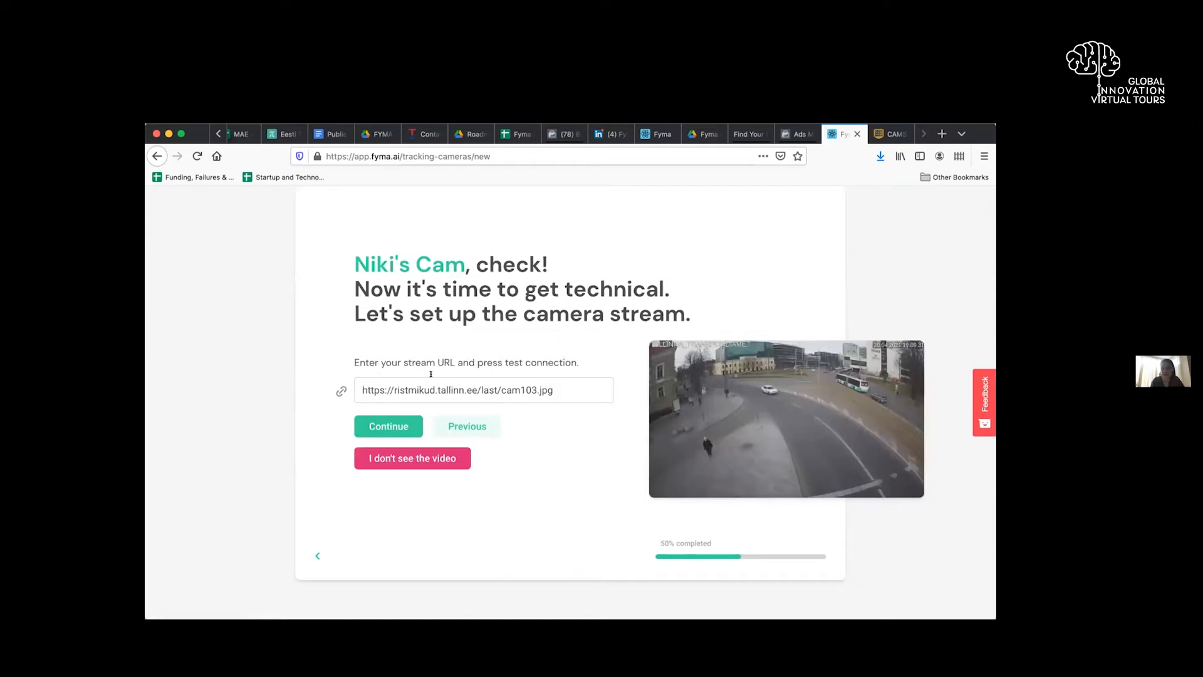
Step: Proceed to line marking and draw the first sensor line across the street
{"action": "left_click", "coordinate": [388, 426]}
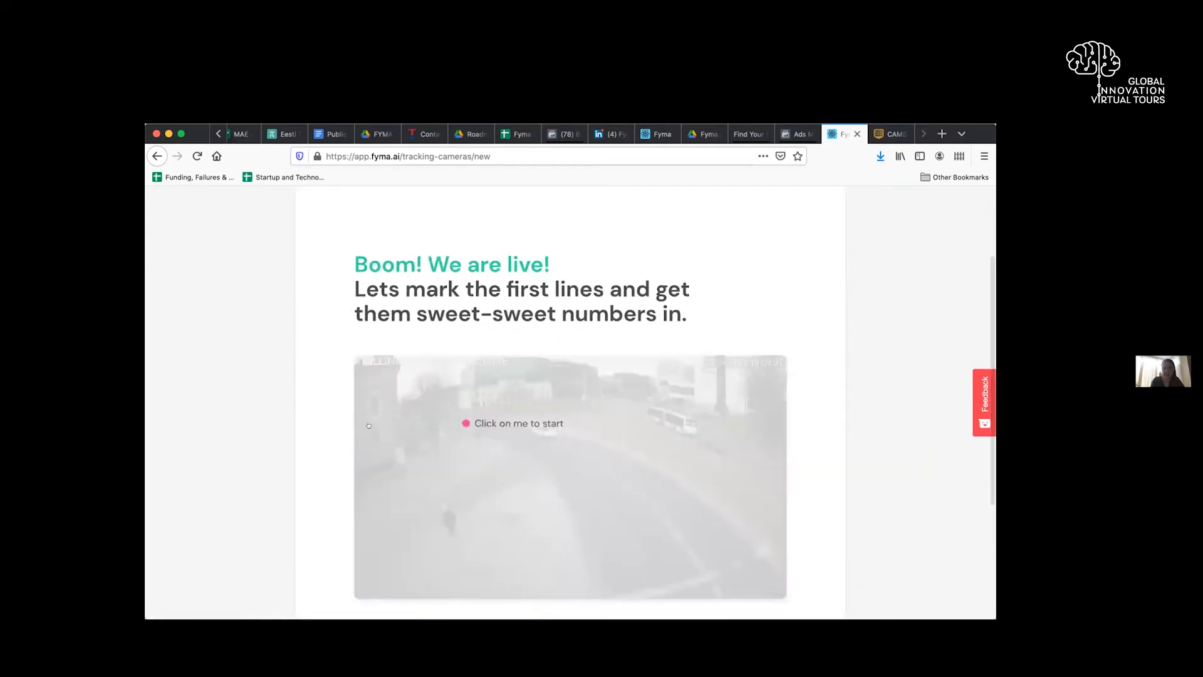
{"action": "scroll", "scroll_direction": "down", "scroll_amount": 3}
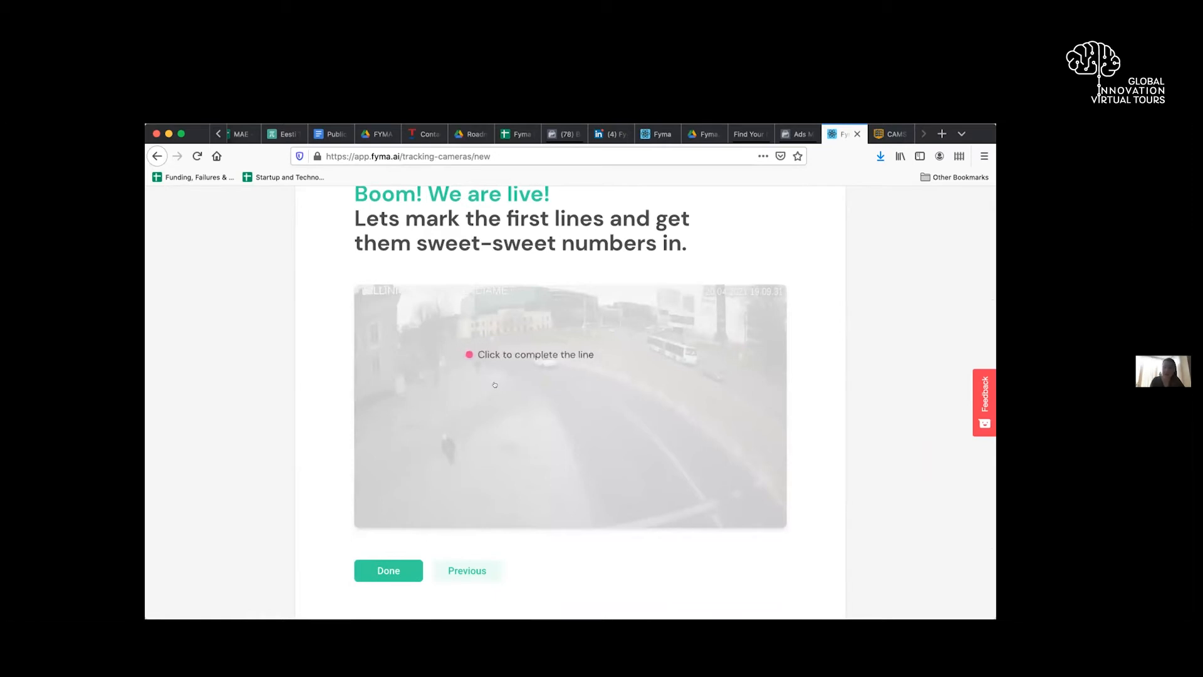
{"action": "left_click", "coordinate": [495, 384]}
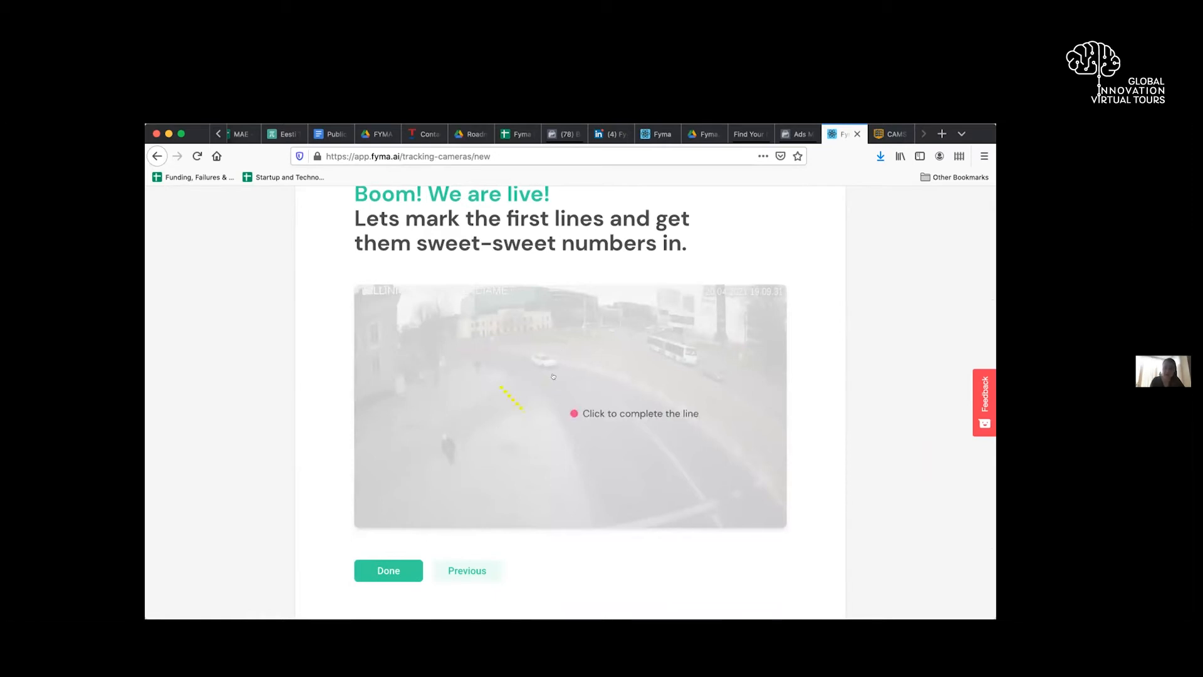
{"action": "mouse_move", "coordinate": [558, 427]}
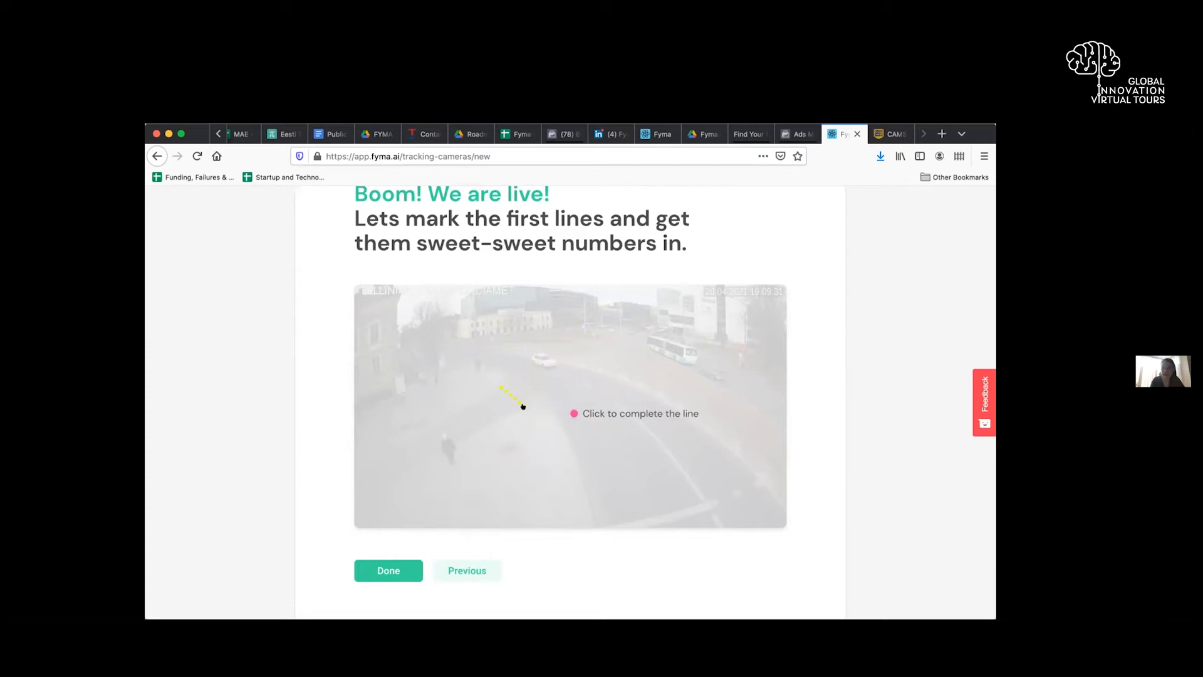
{"action": "left_click", "coordinate": [524, 404]}
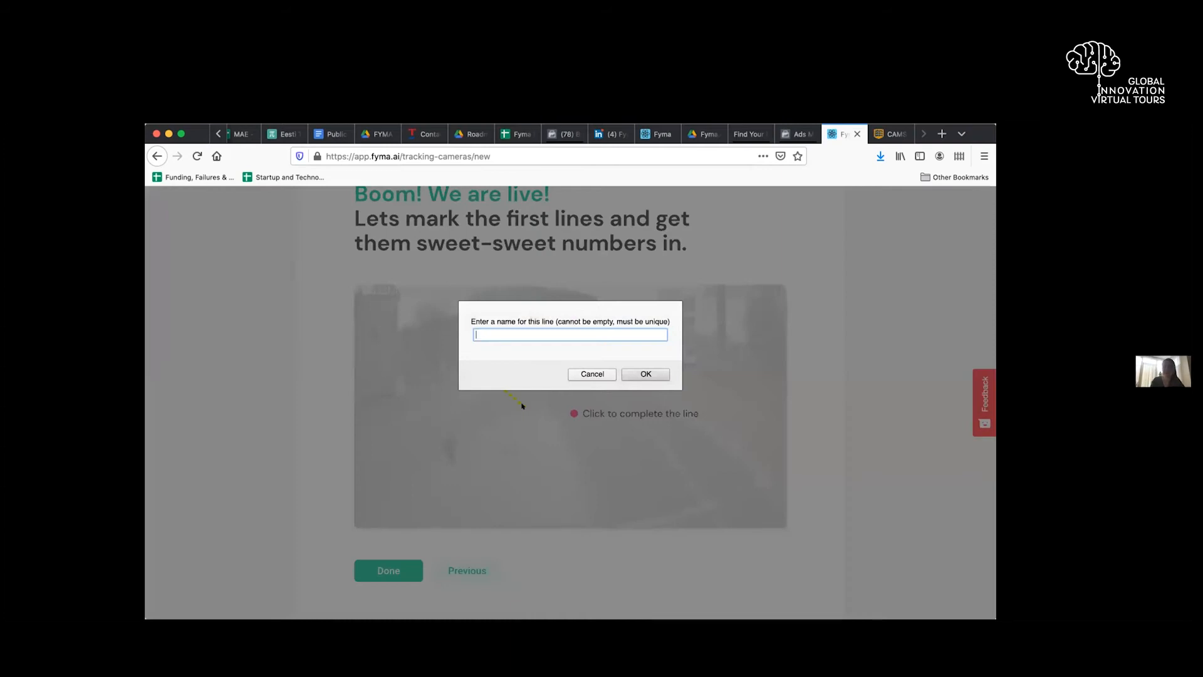
Step: Name the first sensor line "Old Town turn off"
{"action": "type", "text": "Old T"}
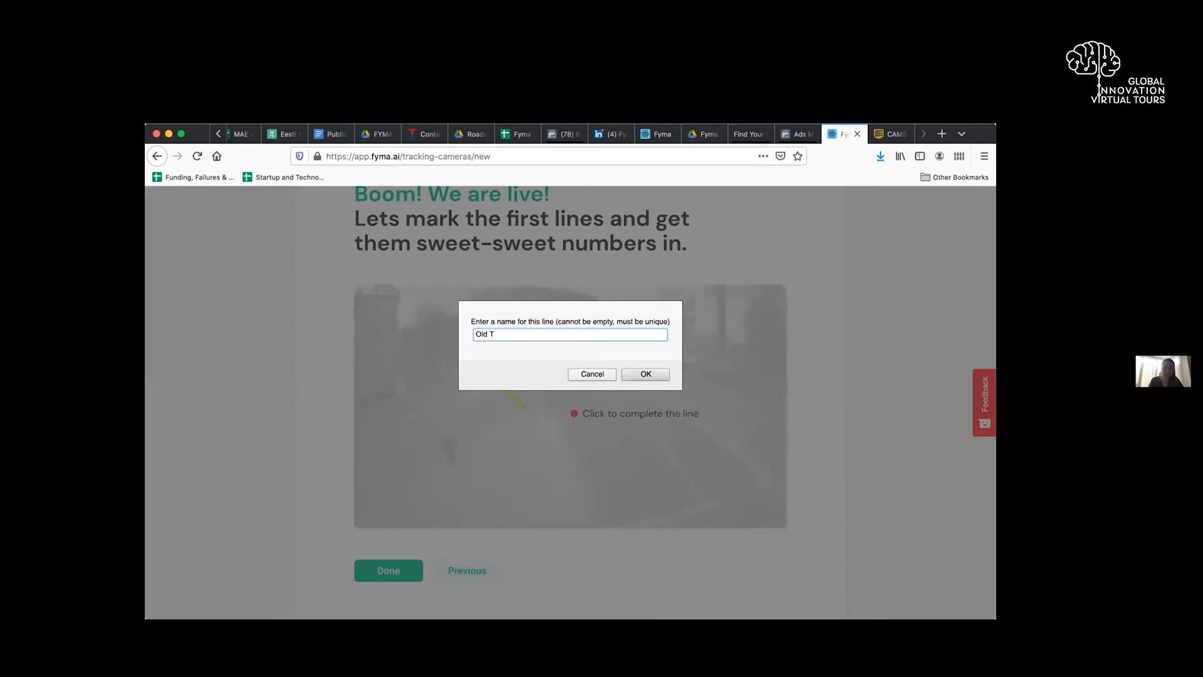
{"action": "type", "text": "own turn off"}
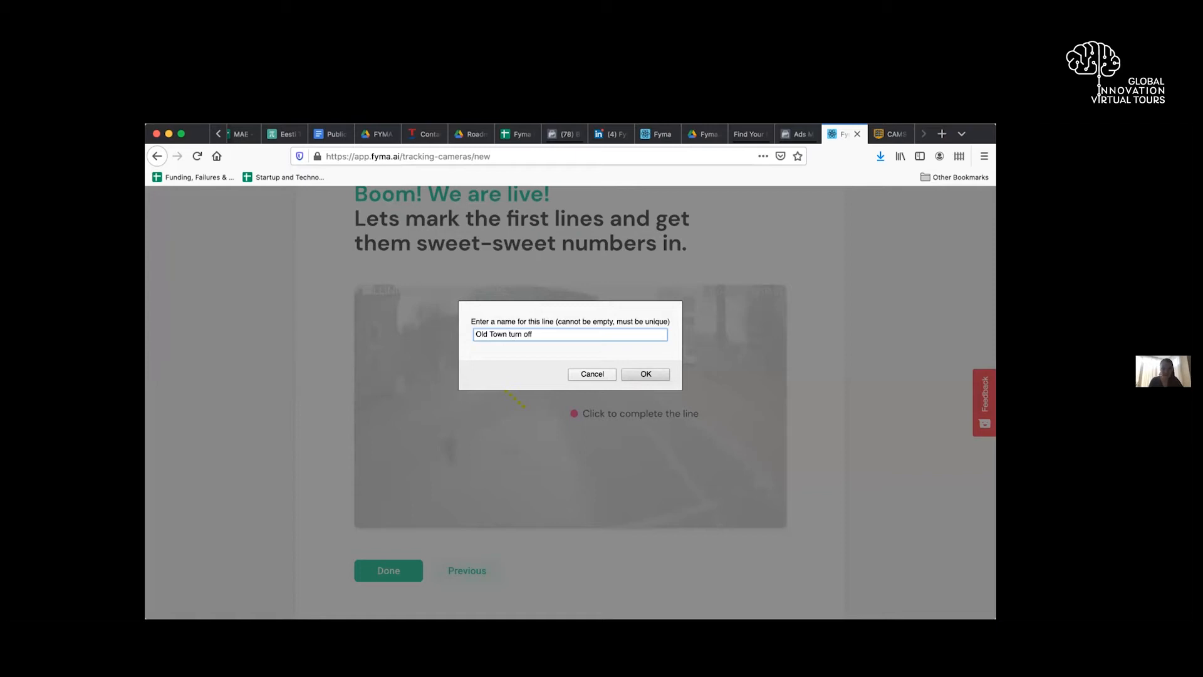
{"action": "left_click", "coordinate": [644, 374]}
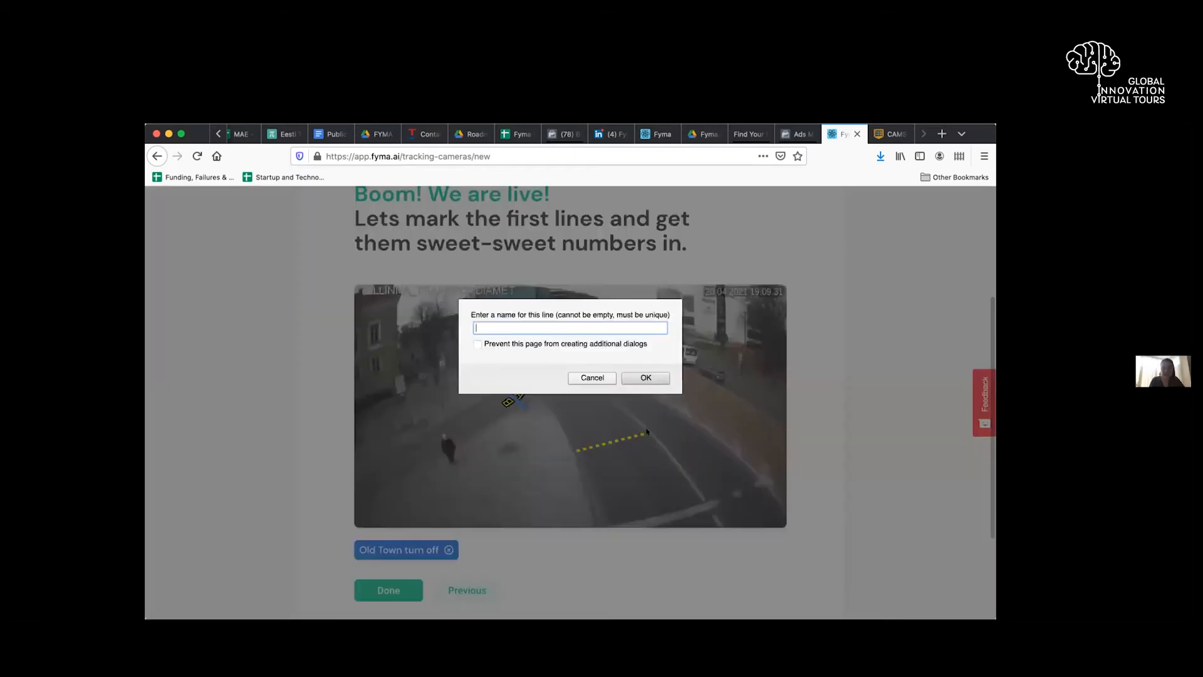
Step: Add three more sensor lines named "Bus lane", "lane 2" and "pedestrian"
{"action": "left_click", "coordinate": [644, 377]}
{"action": "type", "text": "lane 2"}
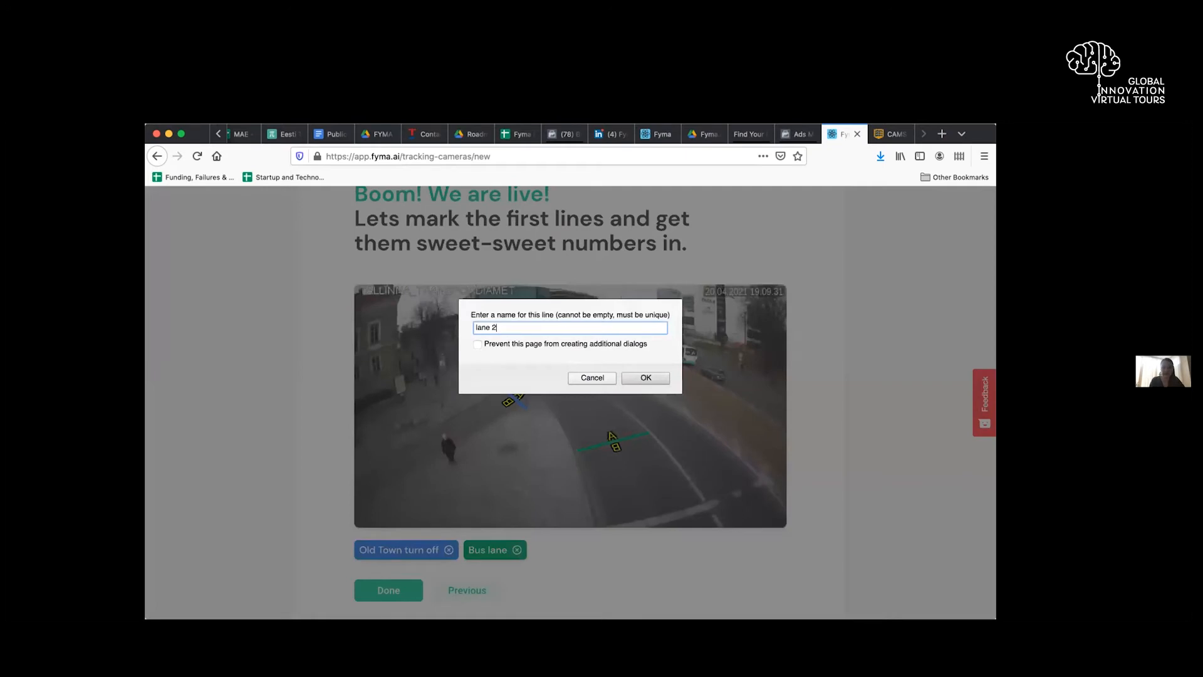
{"action": "left_click", "coordinate": [644, 377]}
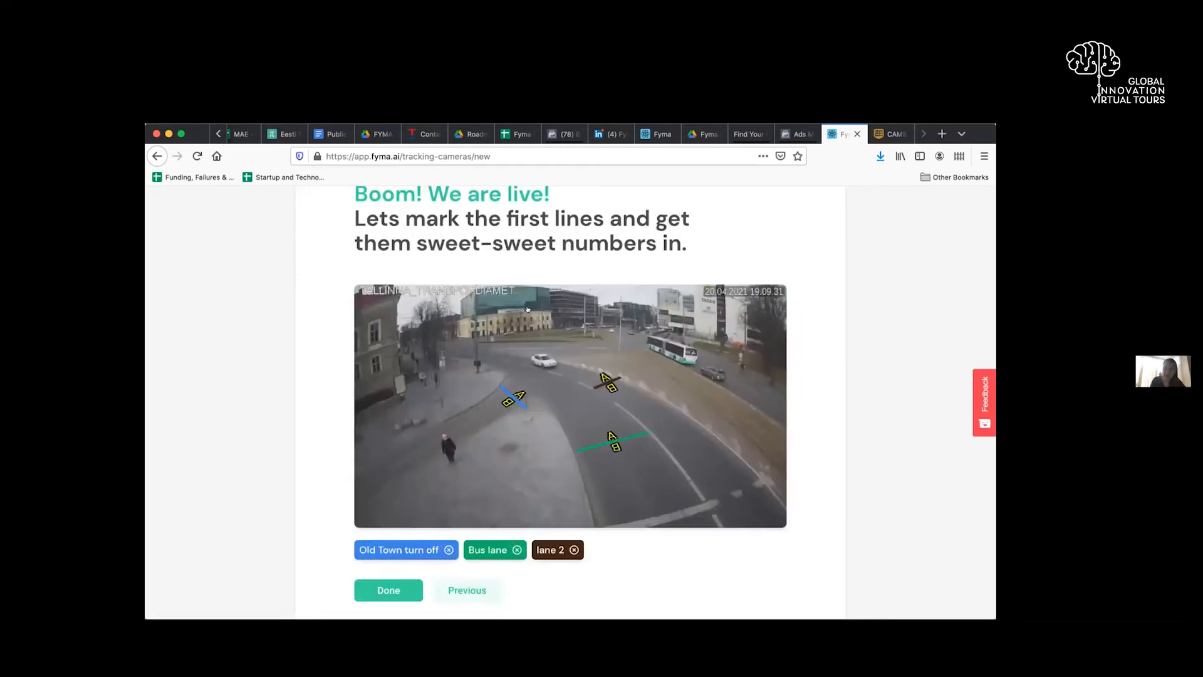
{"action": "mouse_move", "coordinate": [389, 446]}
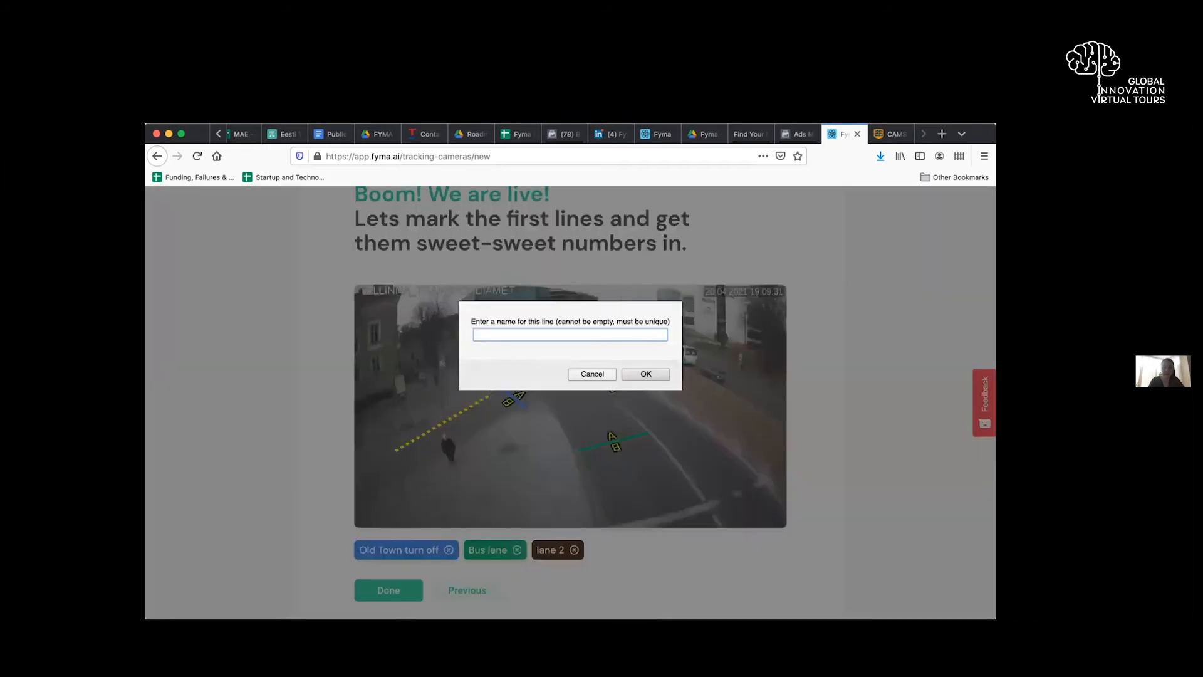
{"action": "left_click", "coordinate": [644, 374]}
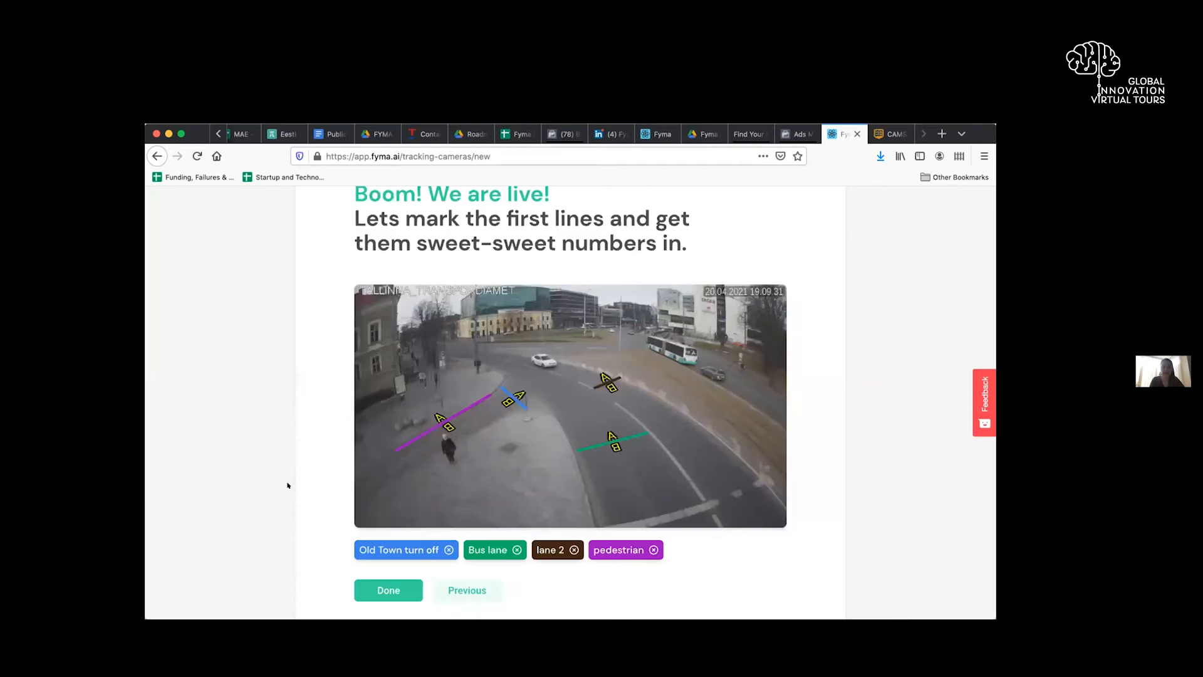
{"action": "scroll", "scroll_direction": "down", "scroll_amount": 3}
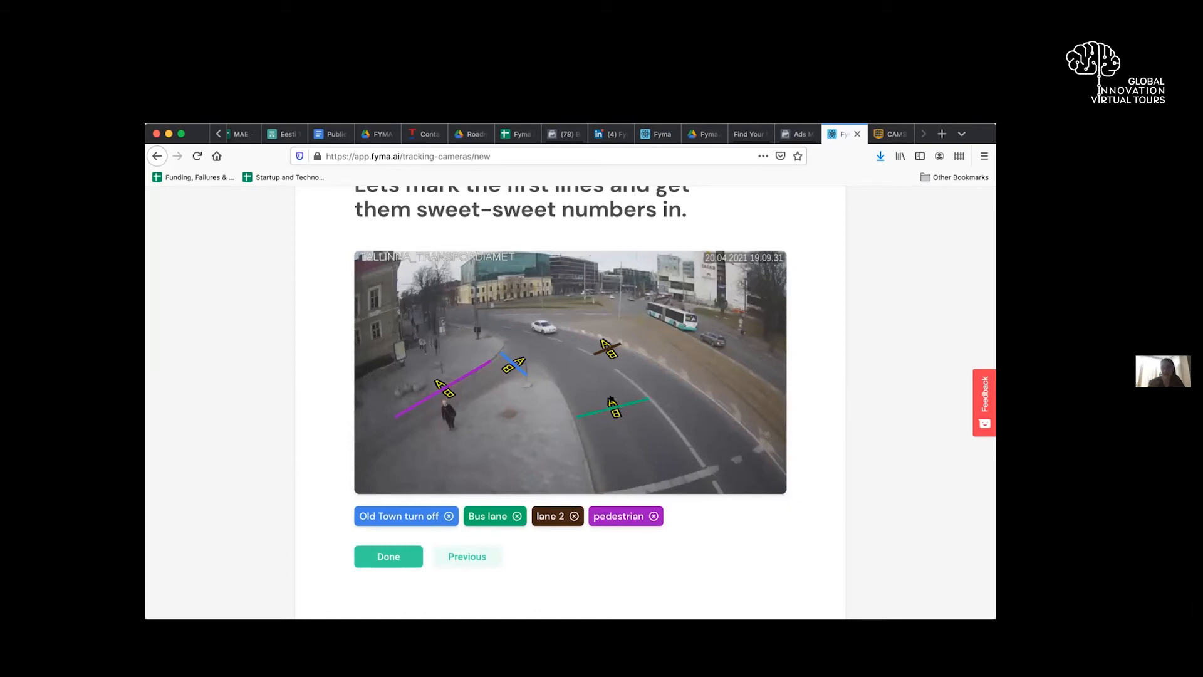
{"action": "mouse_move", "coordinate": [435, 437]}
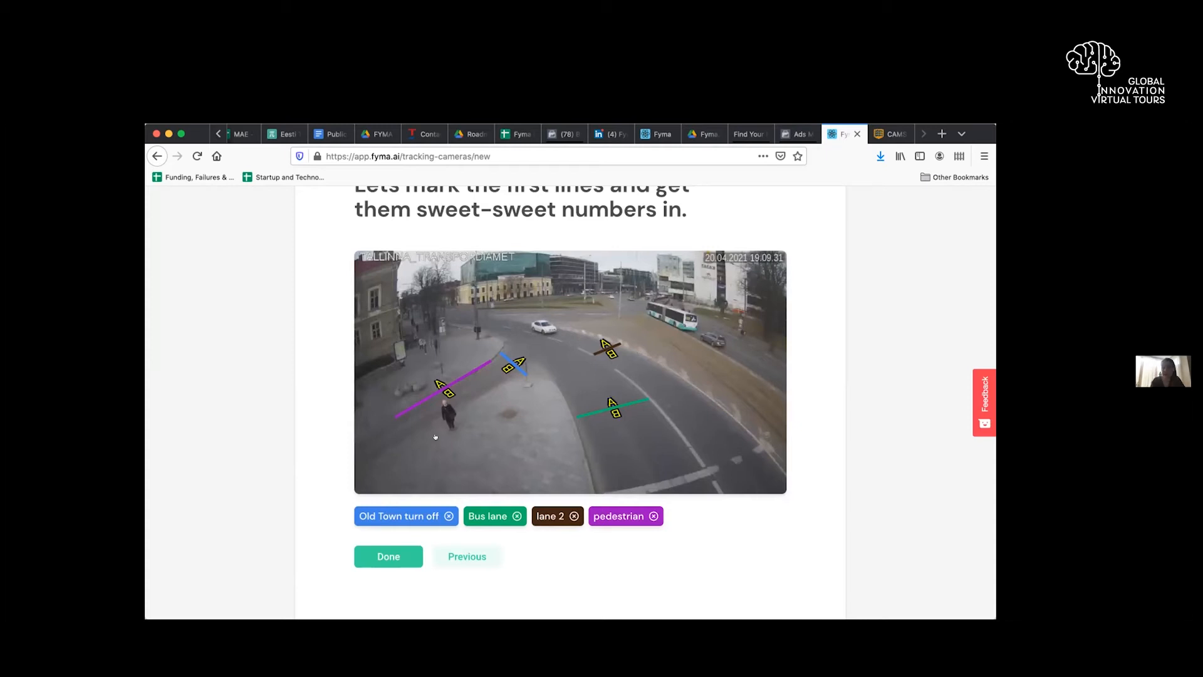
{"action": "mouse_move", "coordinate": [335, 454]}
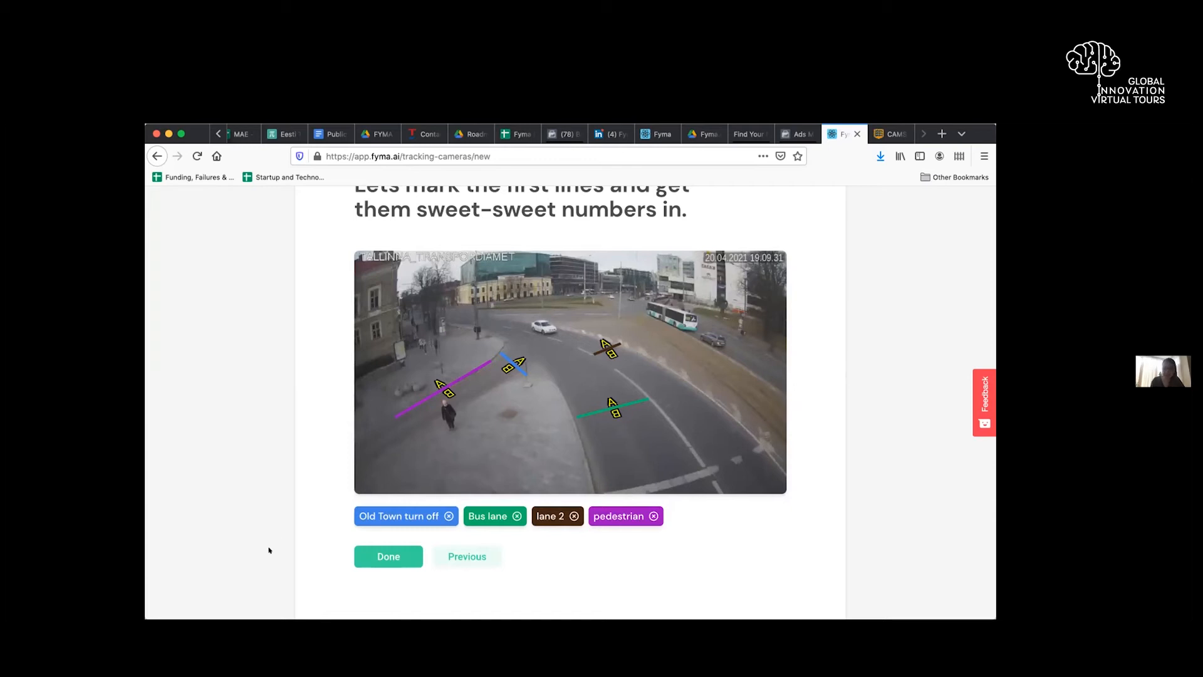
Step: Finish the camera setup and return to the dashboard where Niki's Cam is listed among tracking cameras
{"action": "left_click", "coordinate": [388, 557]}
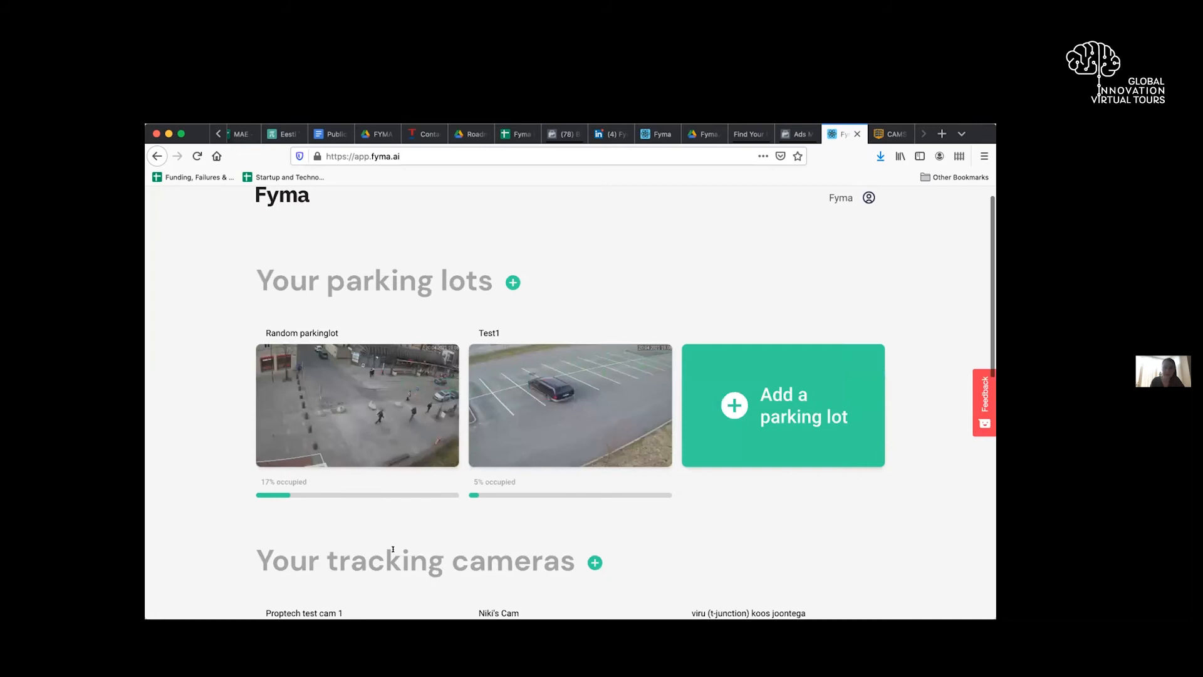
{"action": "scroll", "scroll_direction": "down", "scroll_amount": 3}
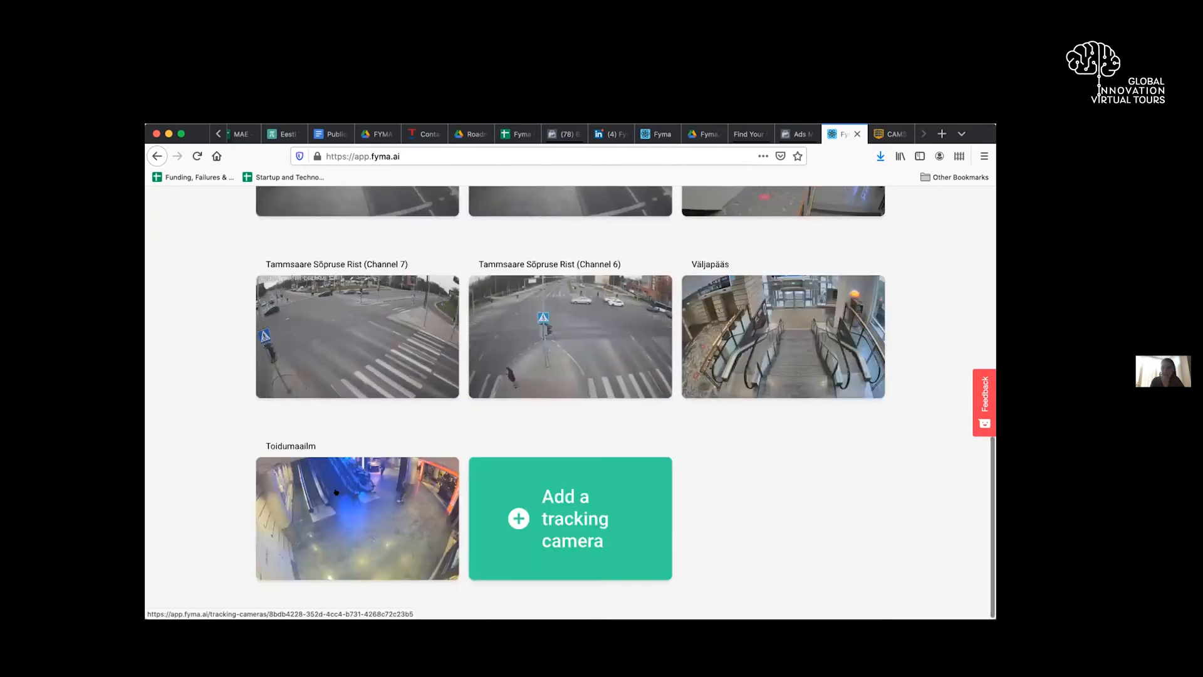
{"action": "scroll", "scroll_direction": "up", "scroll_amount": 3}
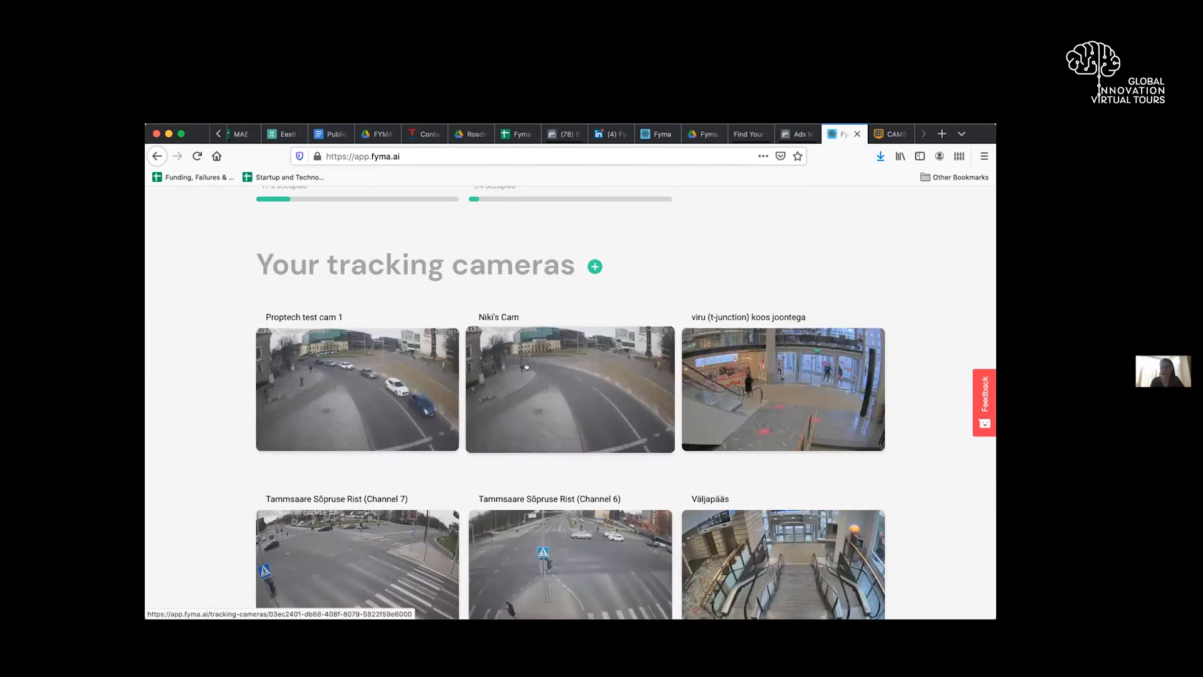
{"action": "scroll", "scroll_direction": "down", "scroll_amount": 3}
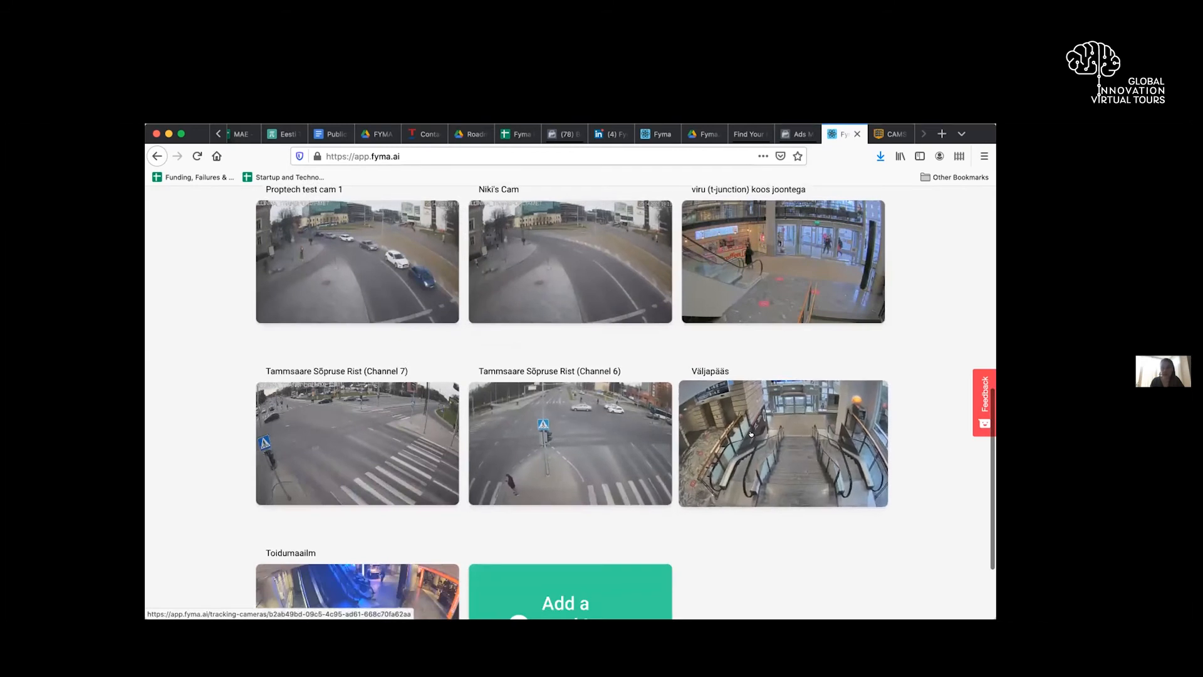
{"action": "left_click", "coordinate": [782, 443]}
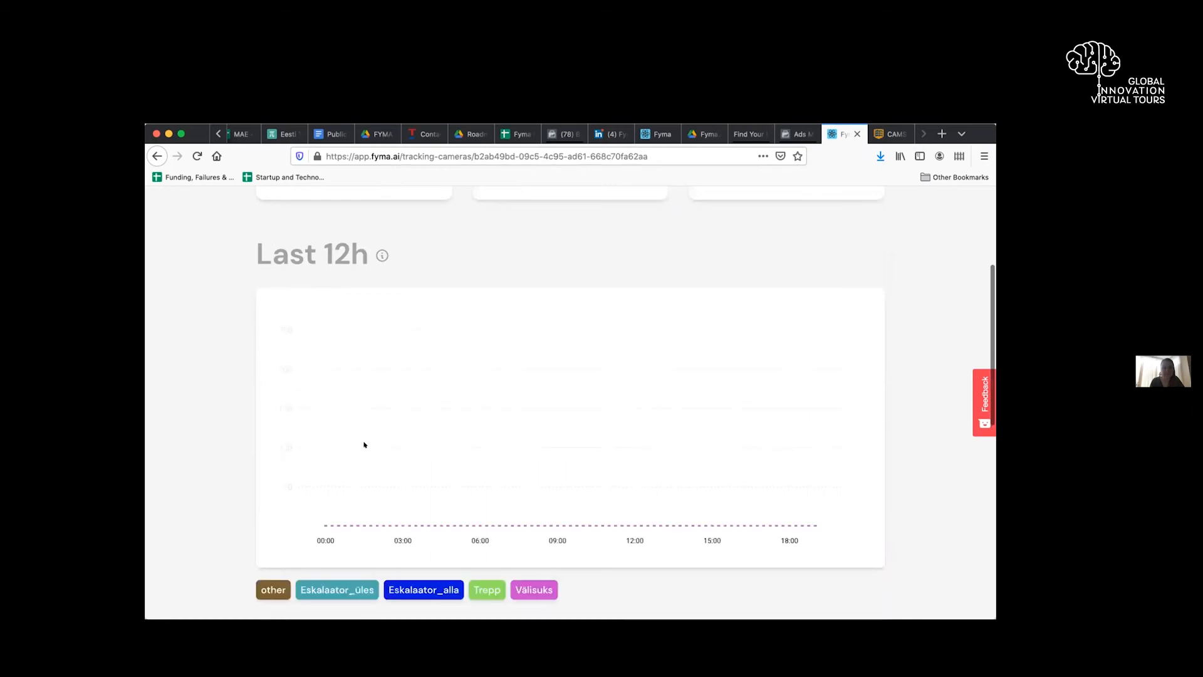
{"action": "scroll", "scroll_direction": "up", "scroll_amount": 3}
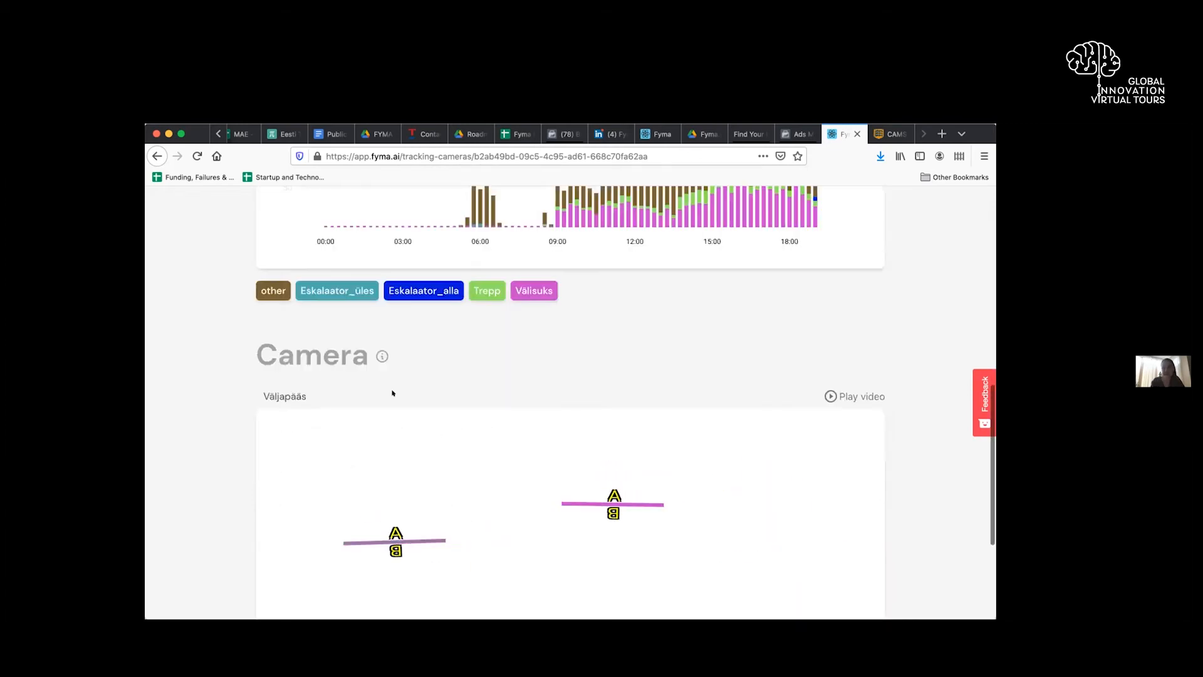
{"action": "scroll", "scroll_direction": "up", "scroll_amount": 3}
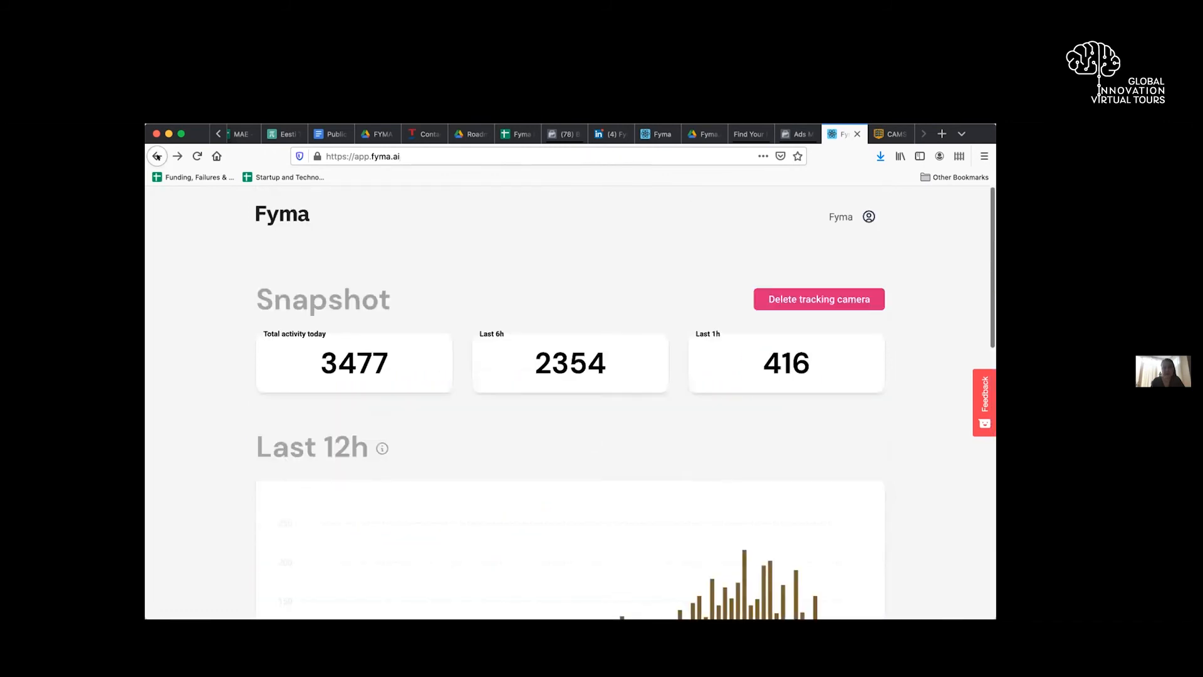
{"action": "scroll", "scroll_direction": "down", "scroll_amount": 3}
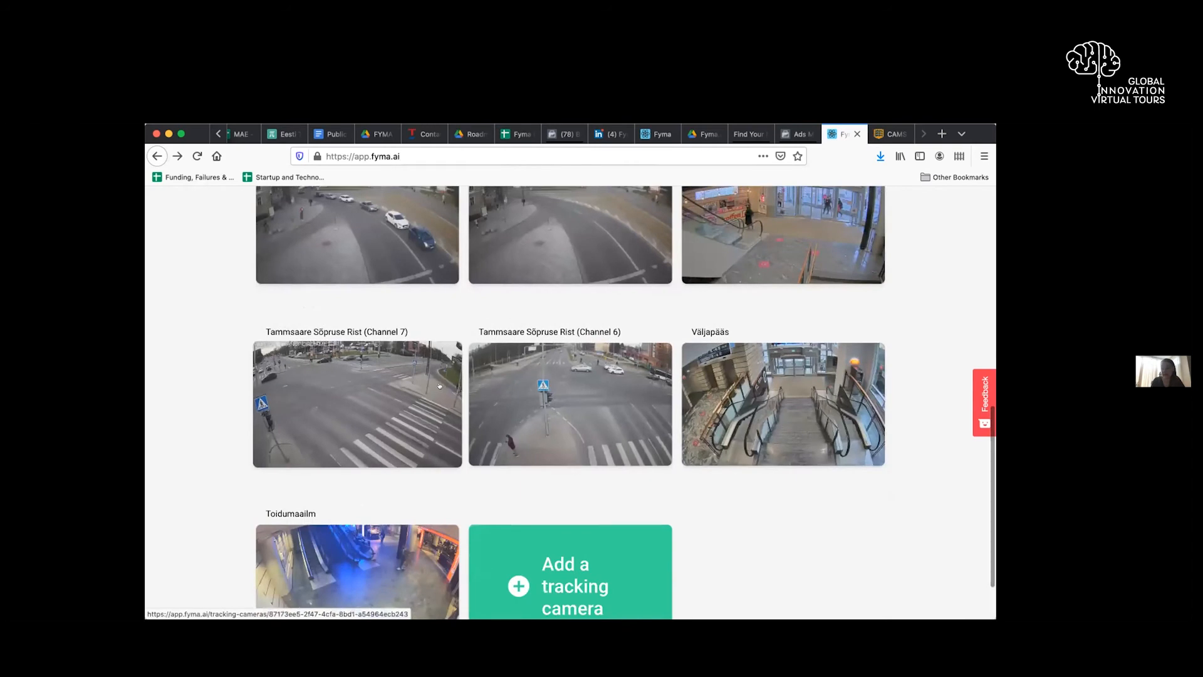